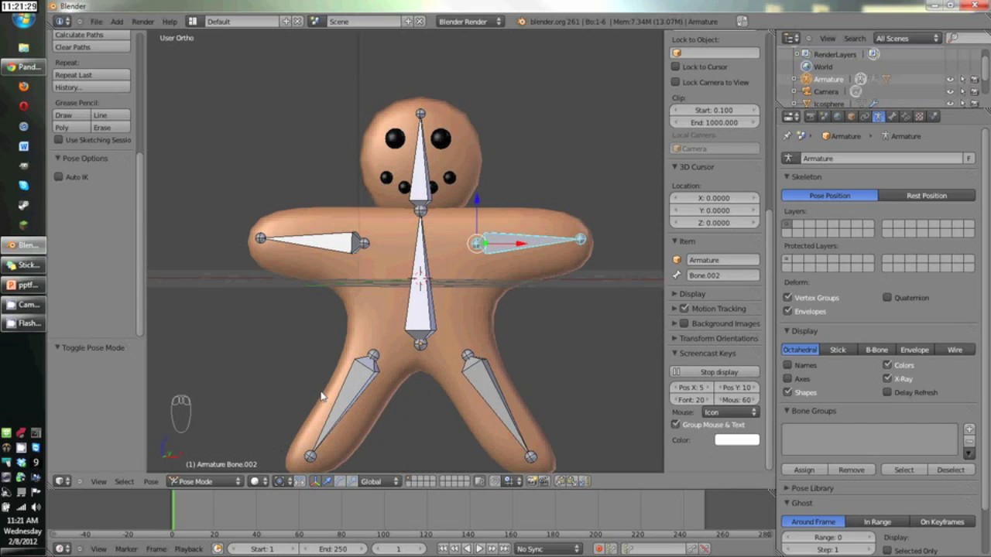
Step: Switch to the Animation layout and jump between the leg bones' keyframes in the Dope Sheet
left_click(241, 23)
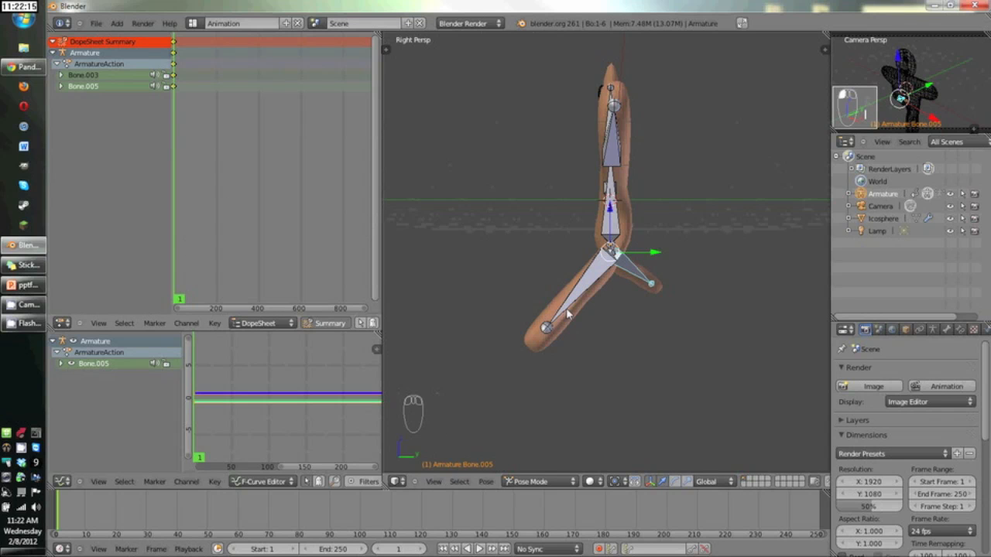
key("up")
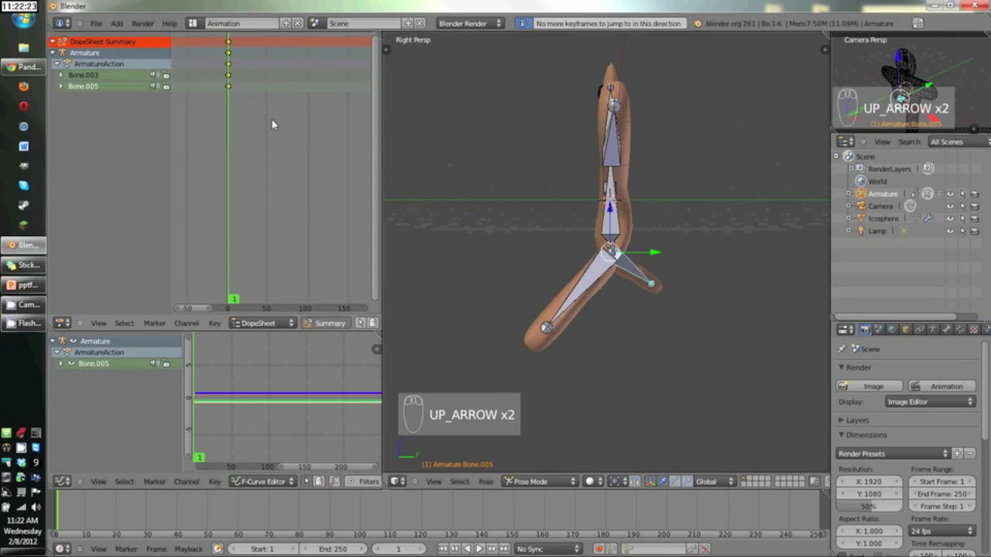